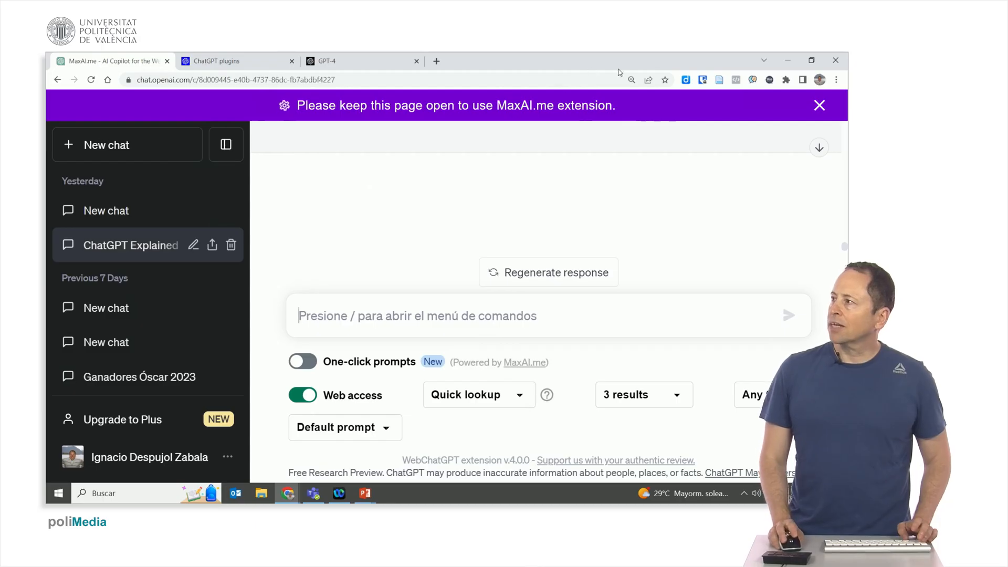
- Start a new incognito window and go to chat.openai.com to load the ChatGPT home page
click(836, 78)
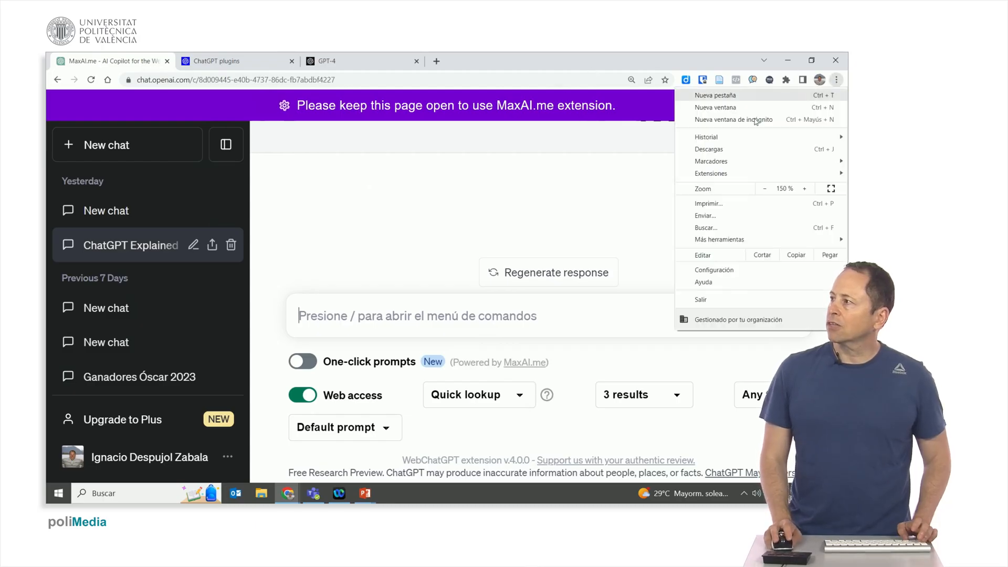
click(734, 120)
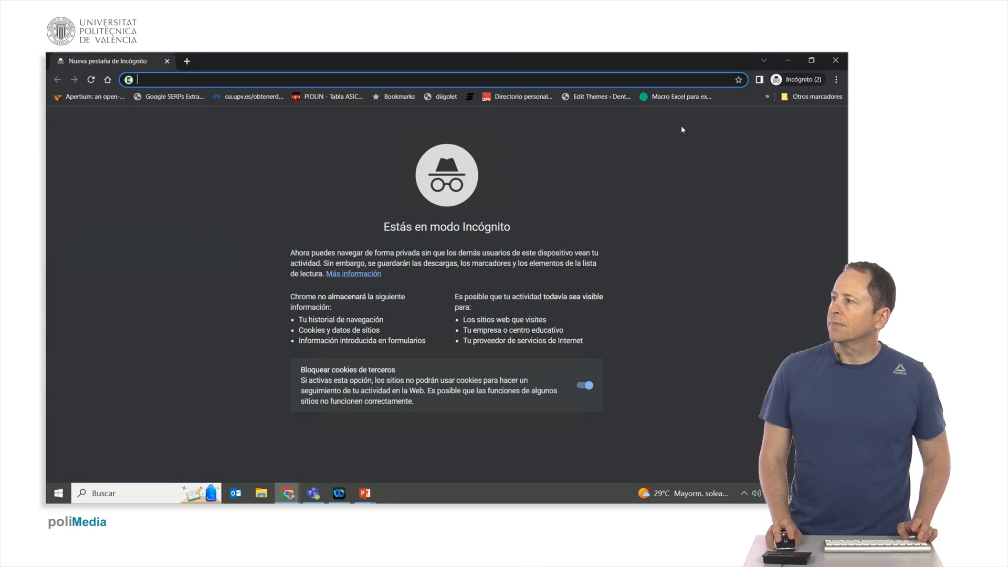
text(char)
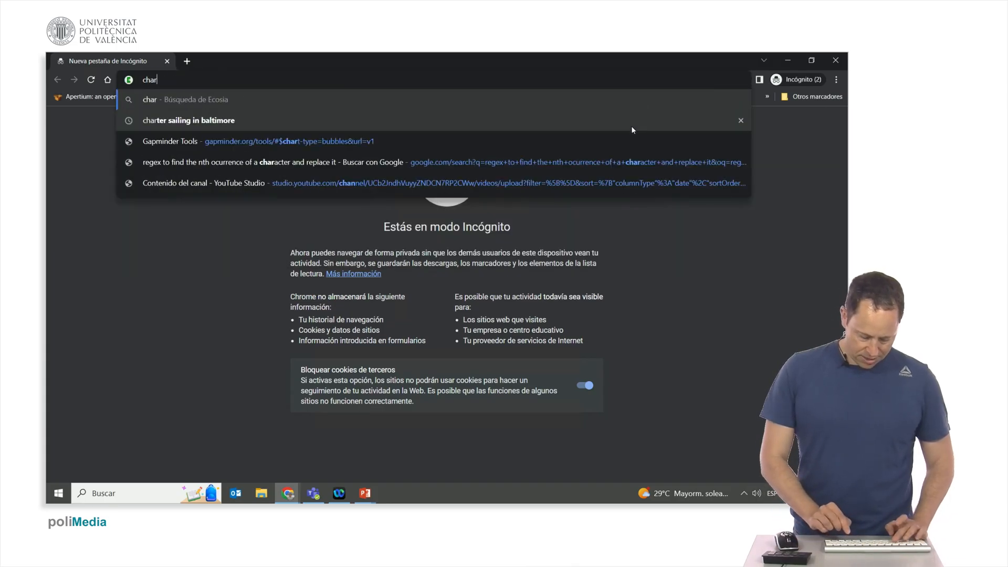
text(chat.openai.com)
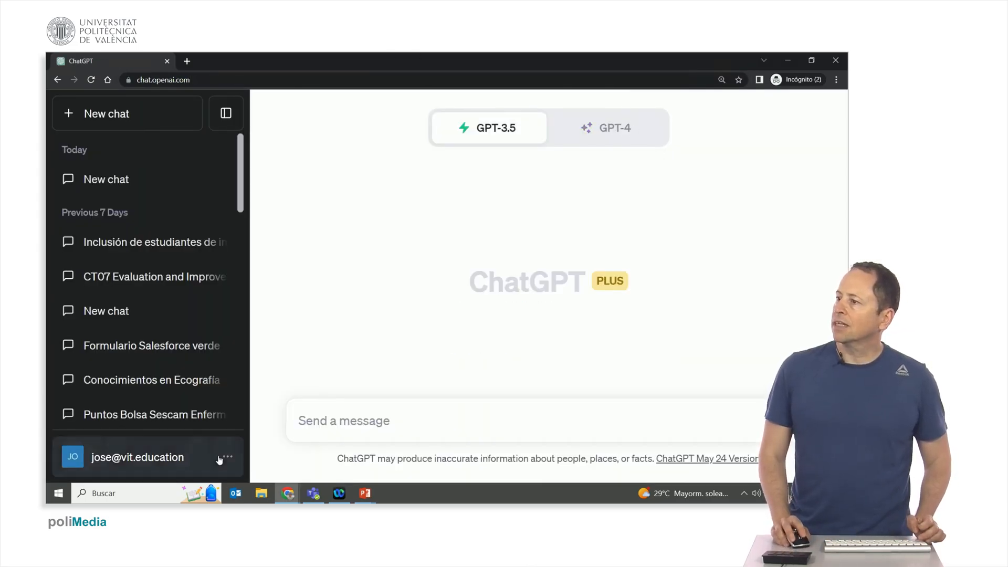
- Log out of the ChatGPT account, reach the Sign up form, then return to the original chat window
click(226, 457)
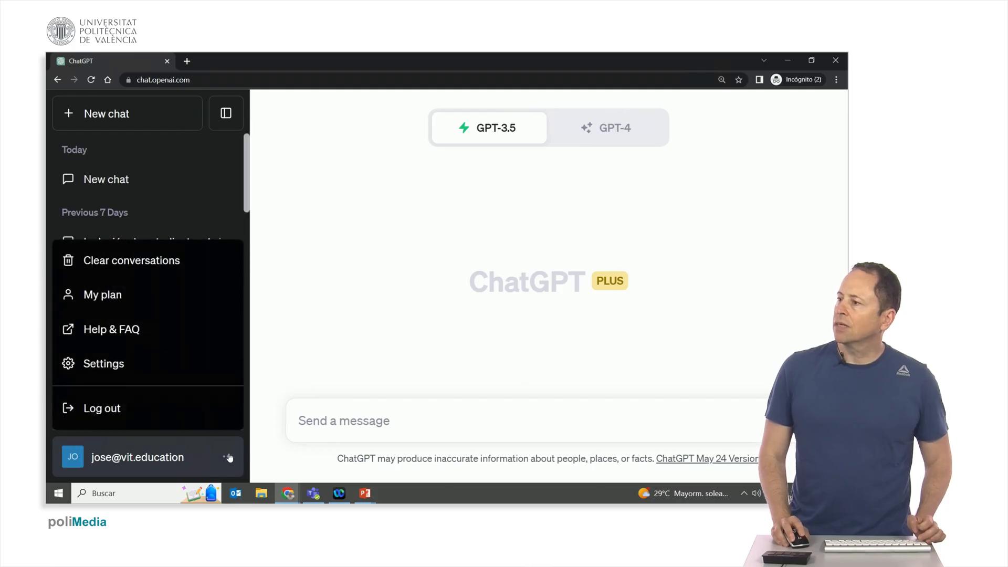
mouse_move(146, 418)
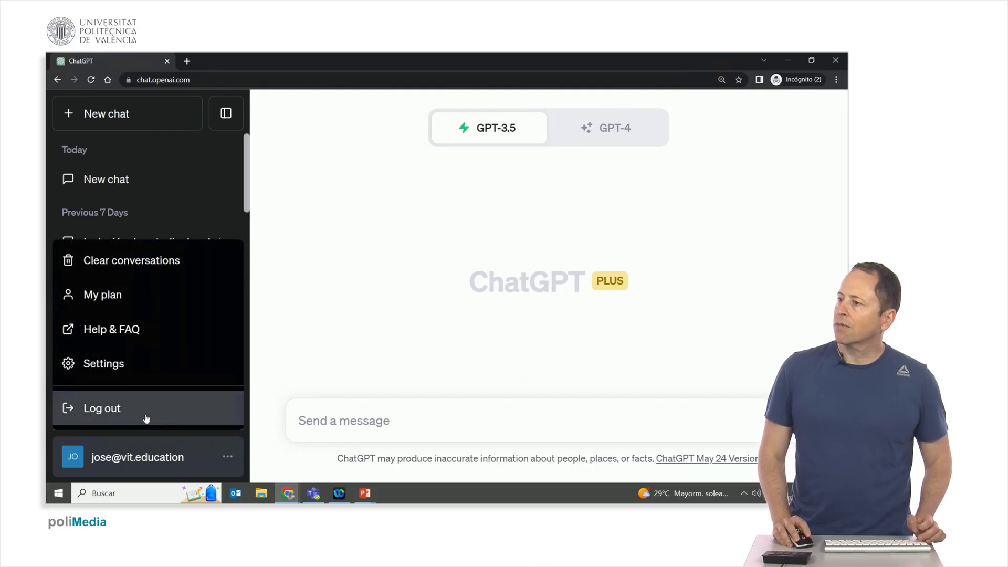
click(102, 408)
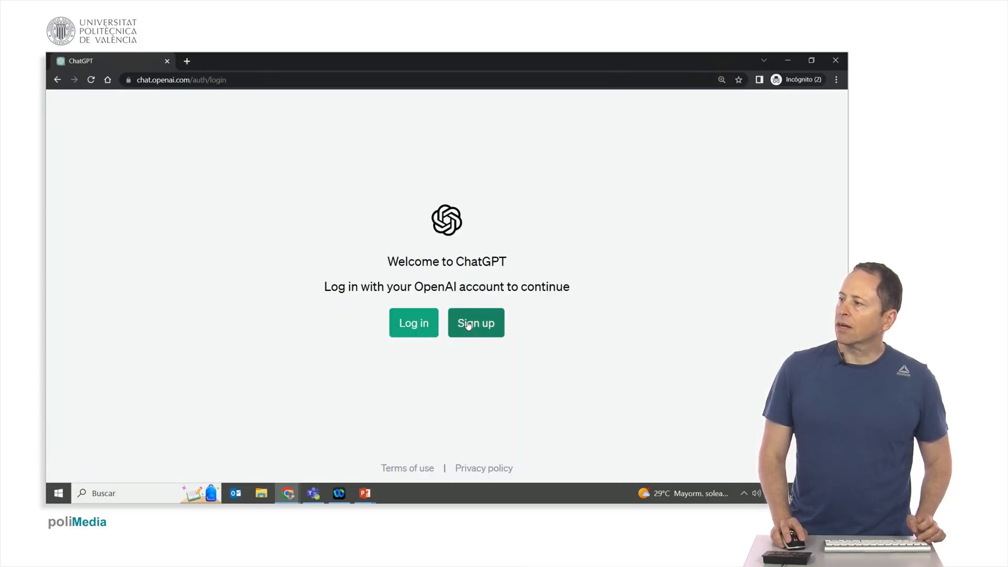
click(476, 322)
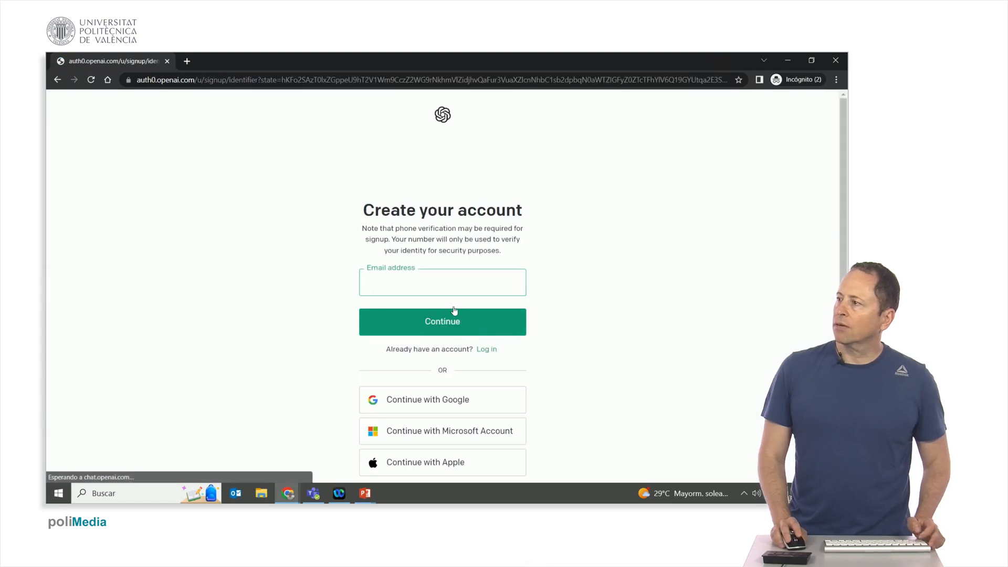
click(442, 281)
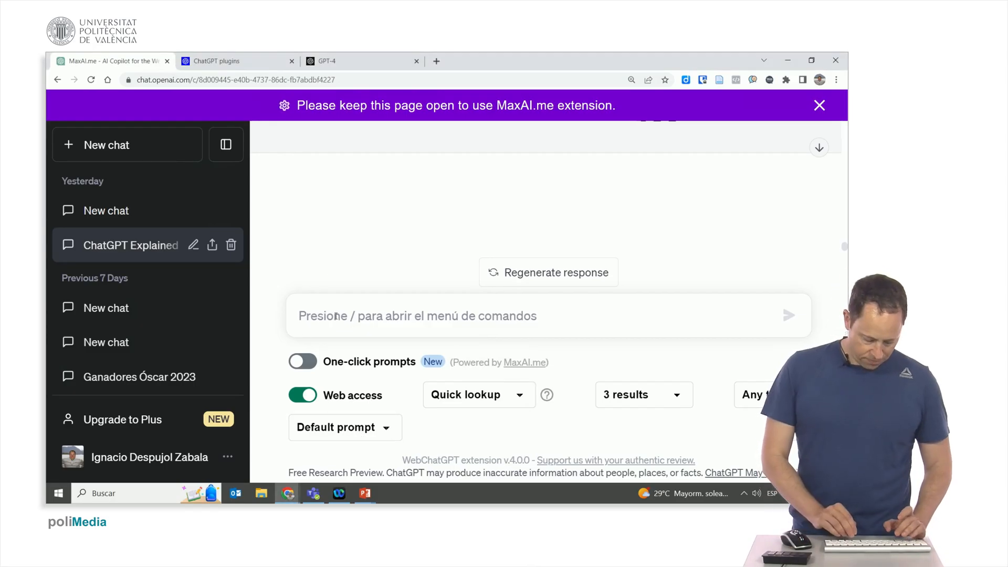
- Ask ChatGPT 'qué es chatgpt' with Web access enabled and let it generate the answer
text(qué)
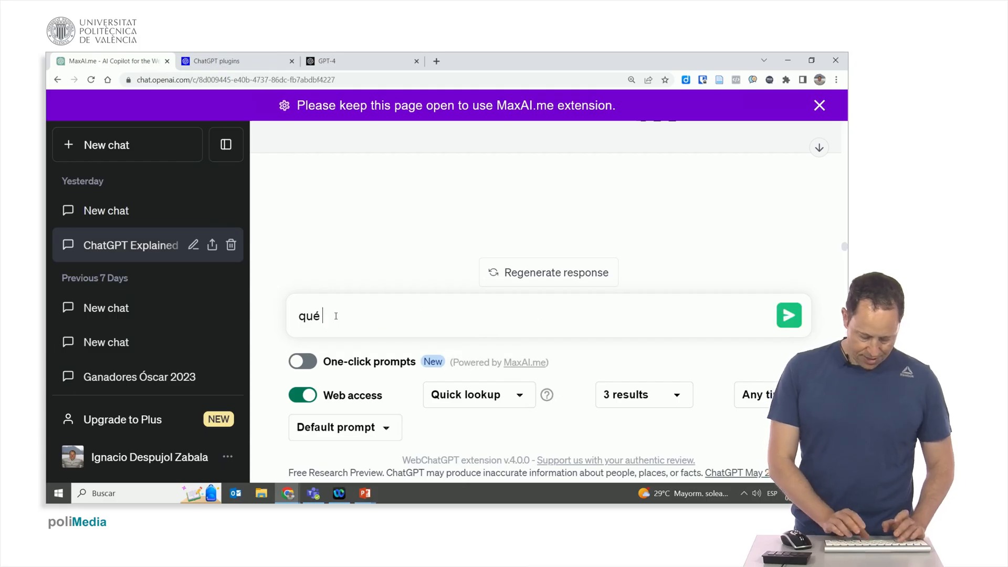
text(es chat)
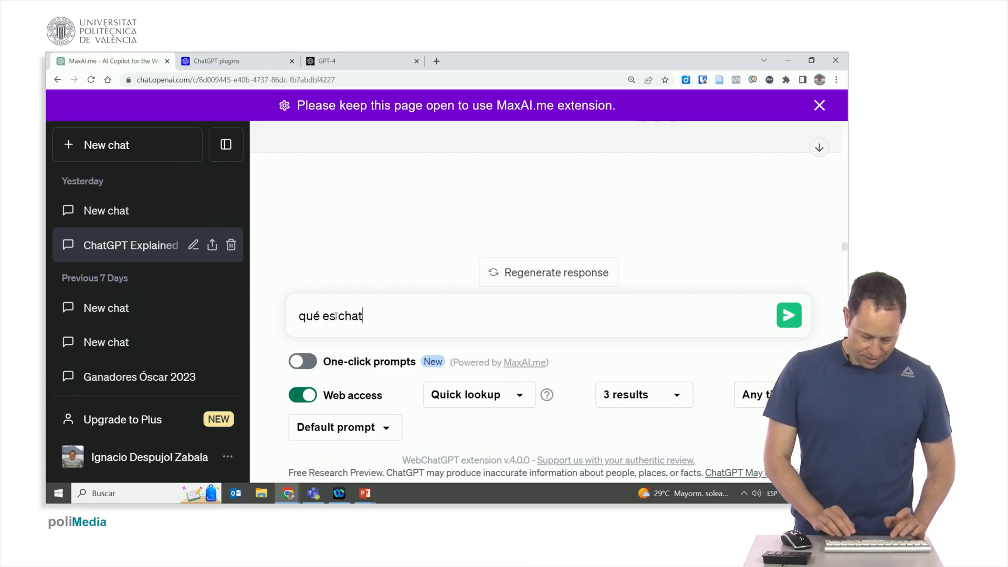
click(789, 315)
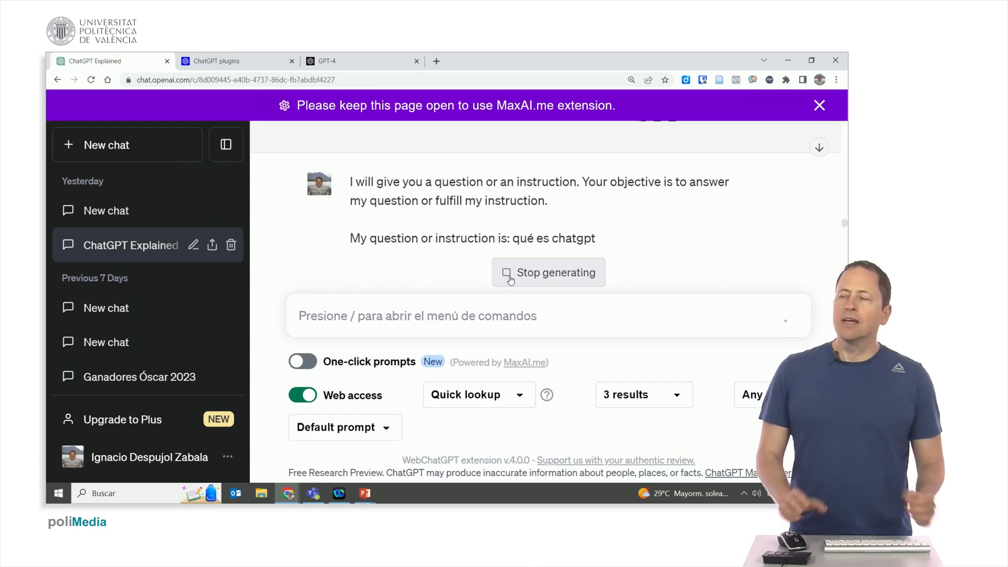
mouse_move(684, 251)
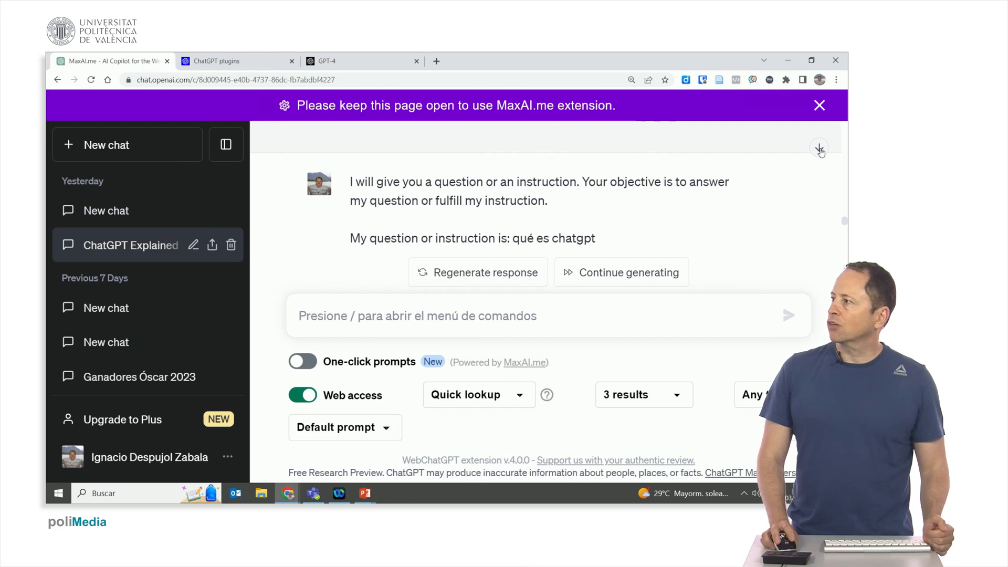
scroll(down, 3)
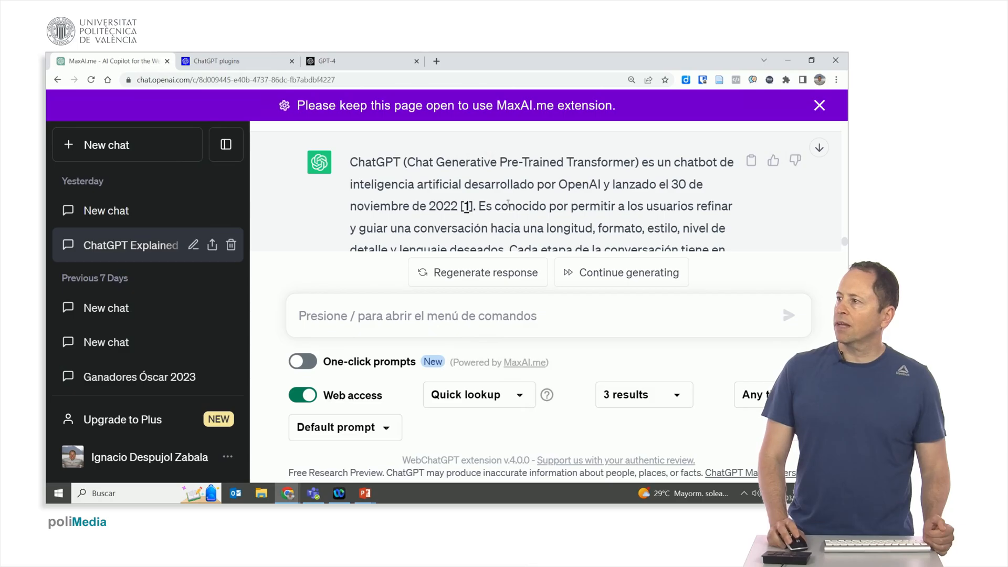
scroll(down, 3)
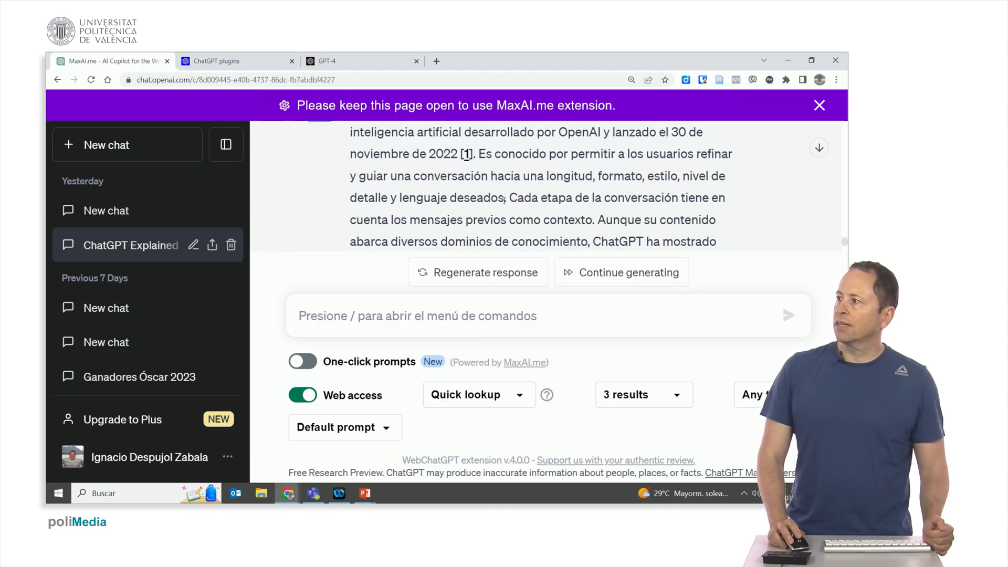
scroll(down, 3)
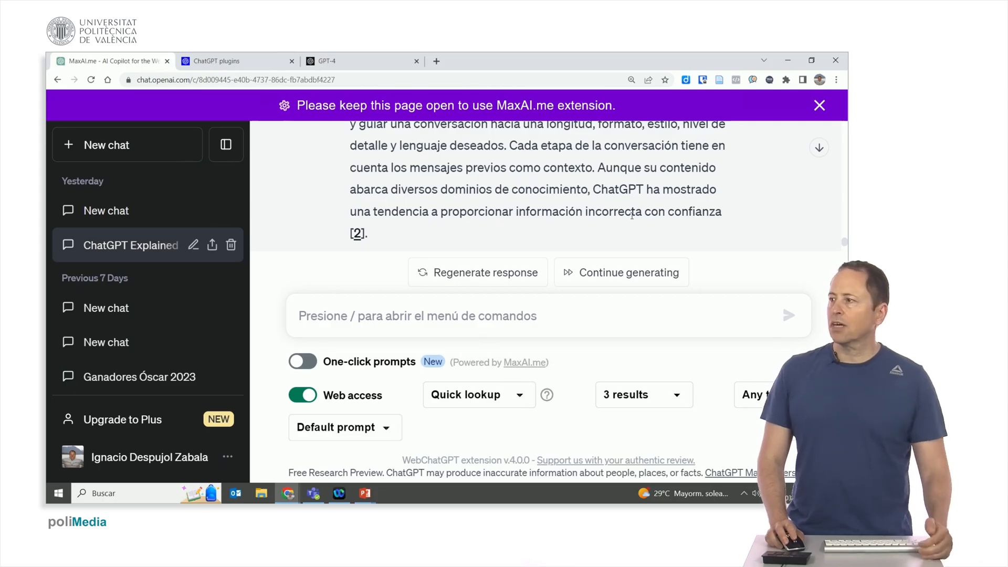
scroll(down, 3)
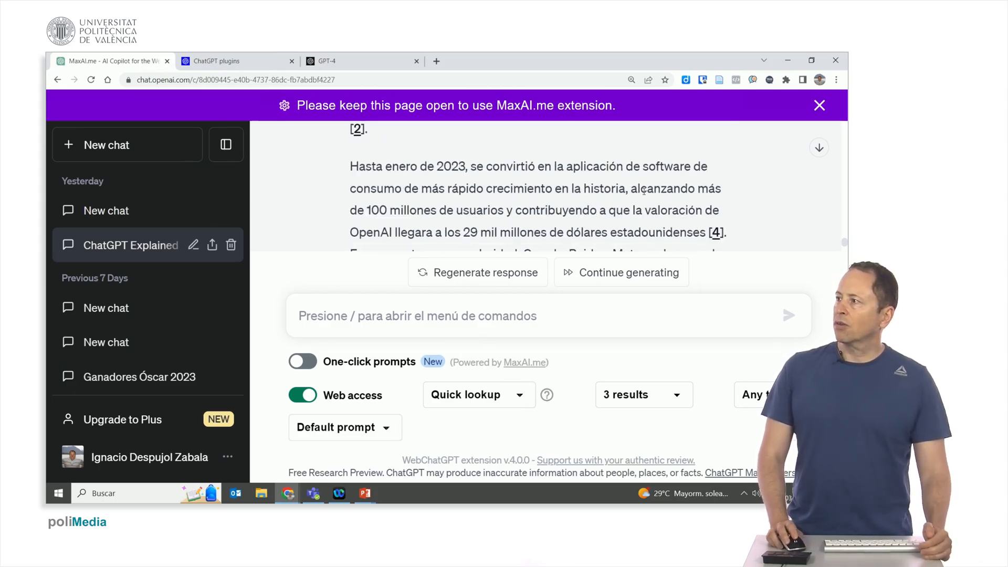
scroll(down, 3)
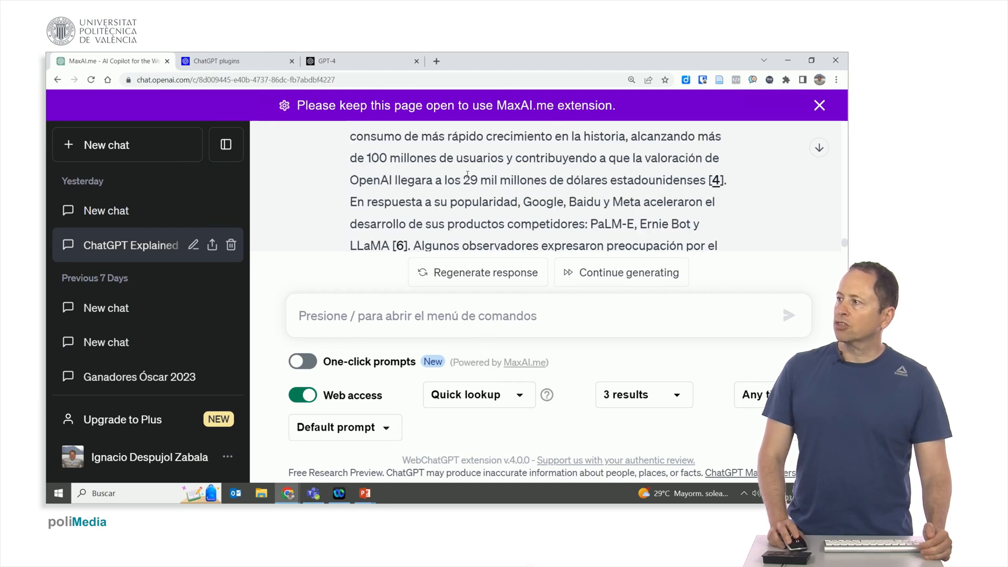
scroll(down, 3)
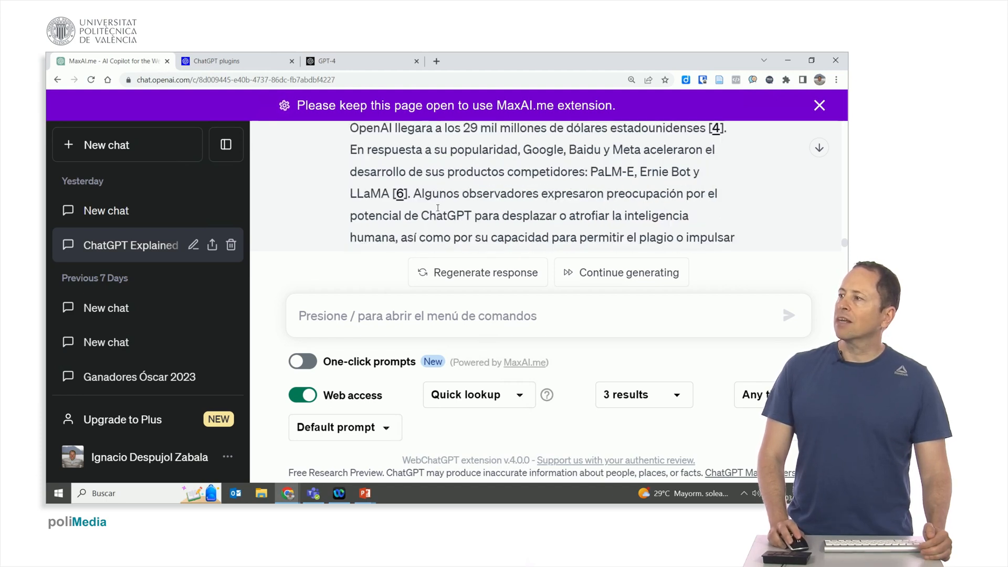